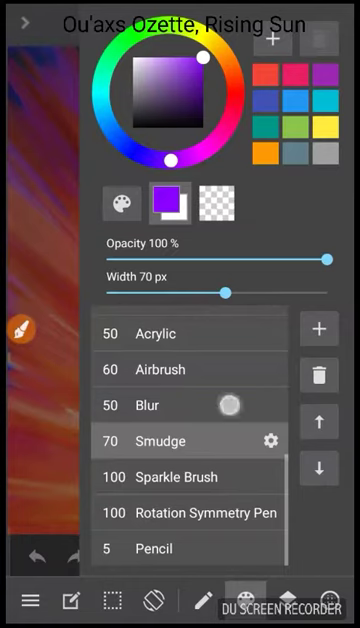
Set the Smudge brush to 37% opacity and close the brush settings
{"action": "scroll", "scroll_direction": "down", "scroll_amount": 3}
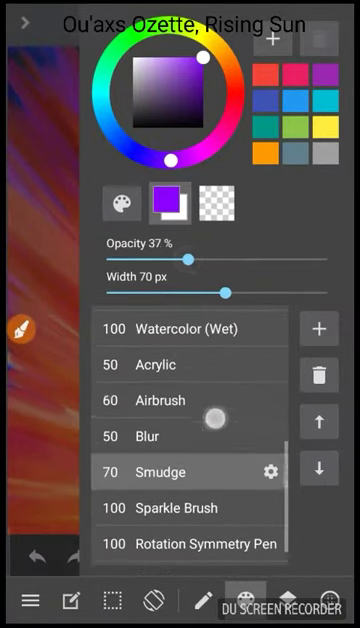
{"action": "left_click", "coordinate": [160, 400]}
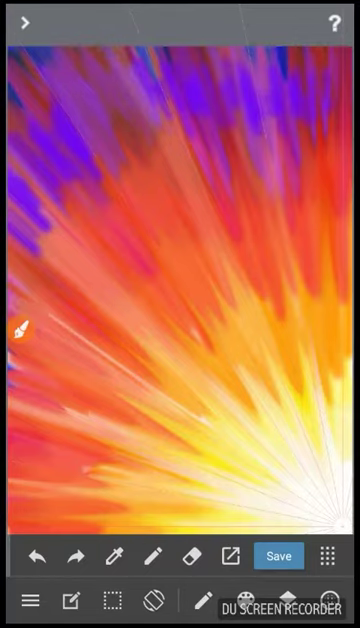
Smudge the purple streaks along the top rays into the neighbouring red and orange
{"action": "left_click", "coordinate": [72, 148]}
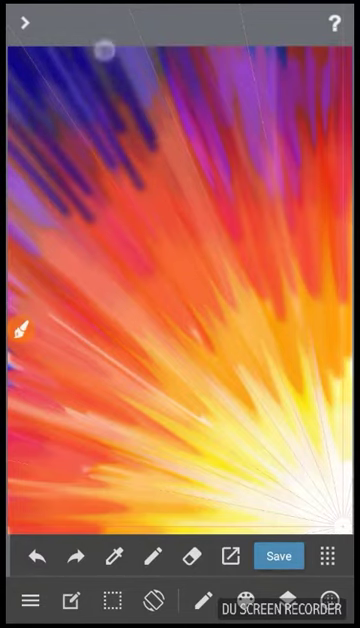
{"action": "left_click", "coordinate": [252, 600]}
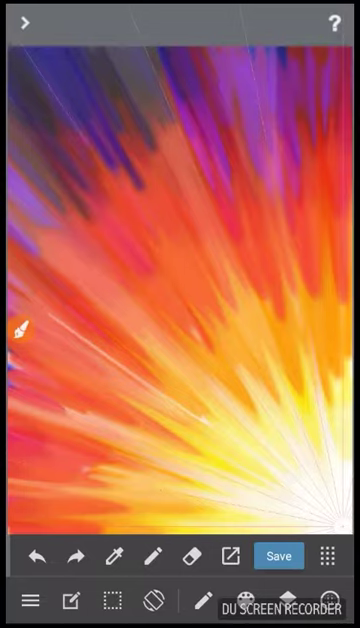
Smudge away the thin white ray lines toward the bottom right, then begin saving
{"action": "left_click", "coordinate": [117, 142]}
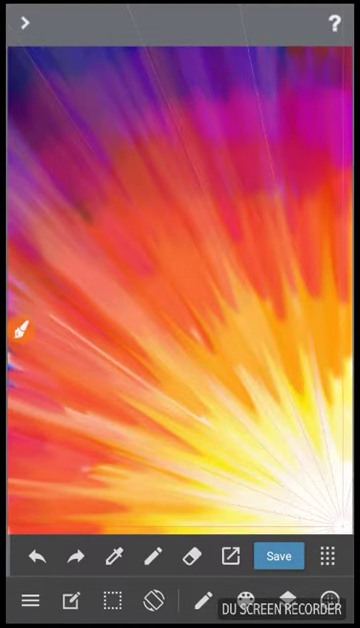
{"action": "left_click", "coordinate": [201, 600]}
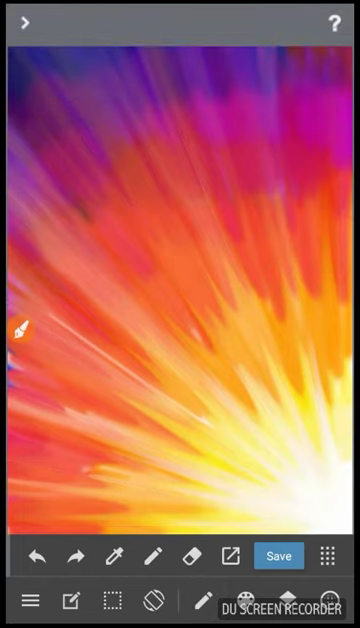
{"action": "left_click", "coordinate": [278, 555]}
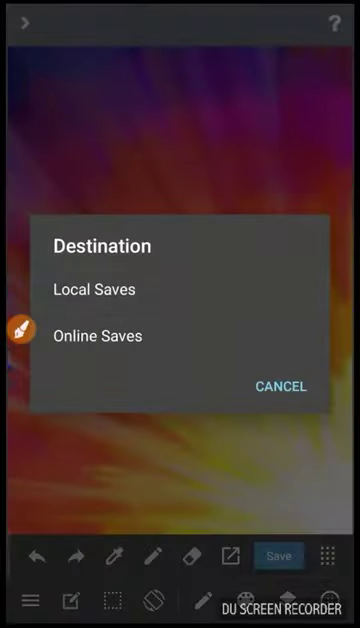